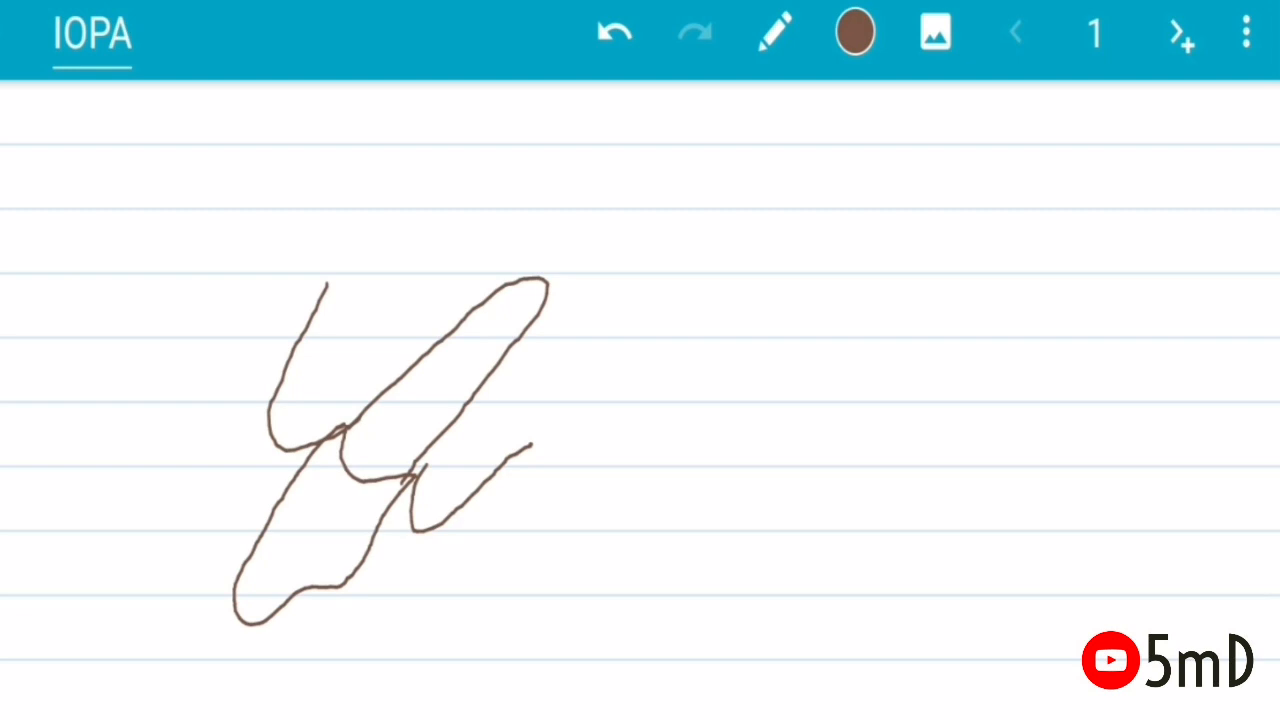
Step: Draw the purple receptor, then teal and blue angle lines through the tooth outline
click(856, 32)
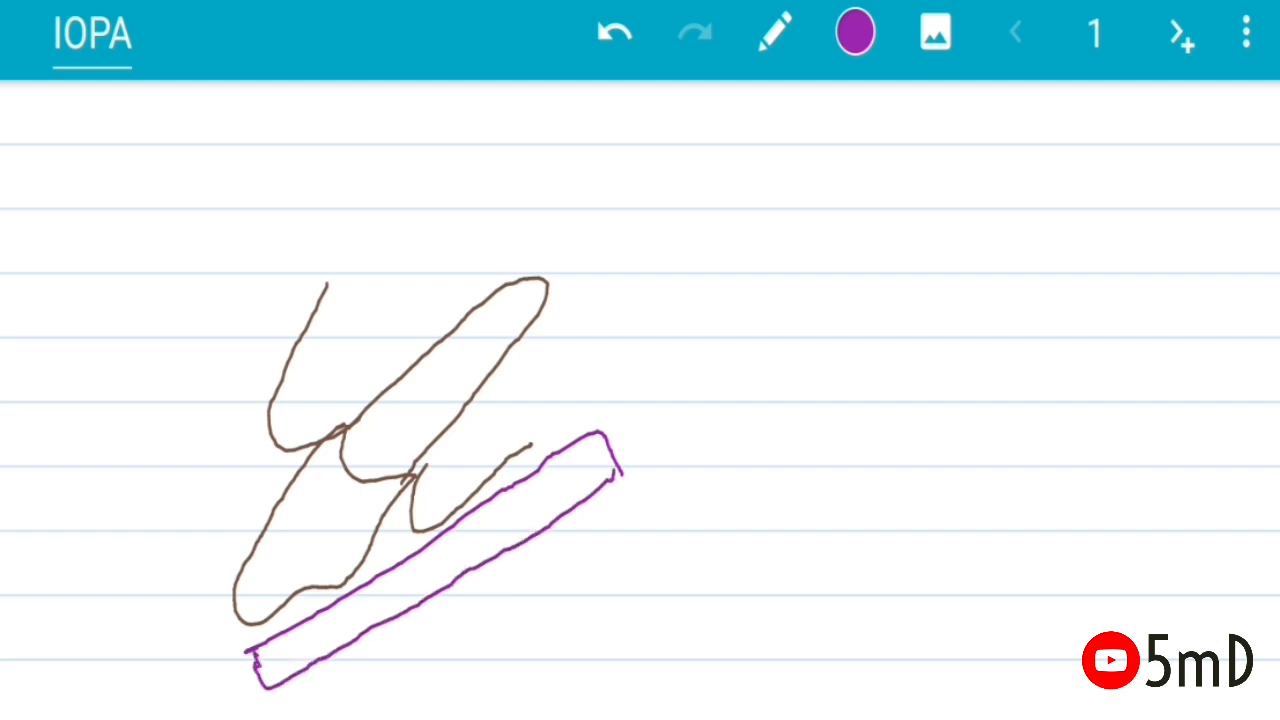
click(856, 32)
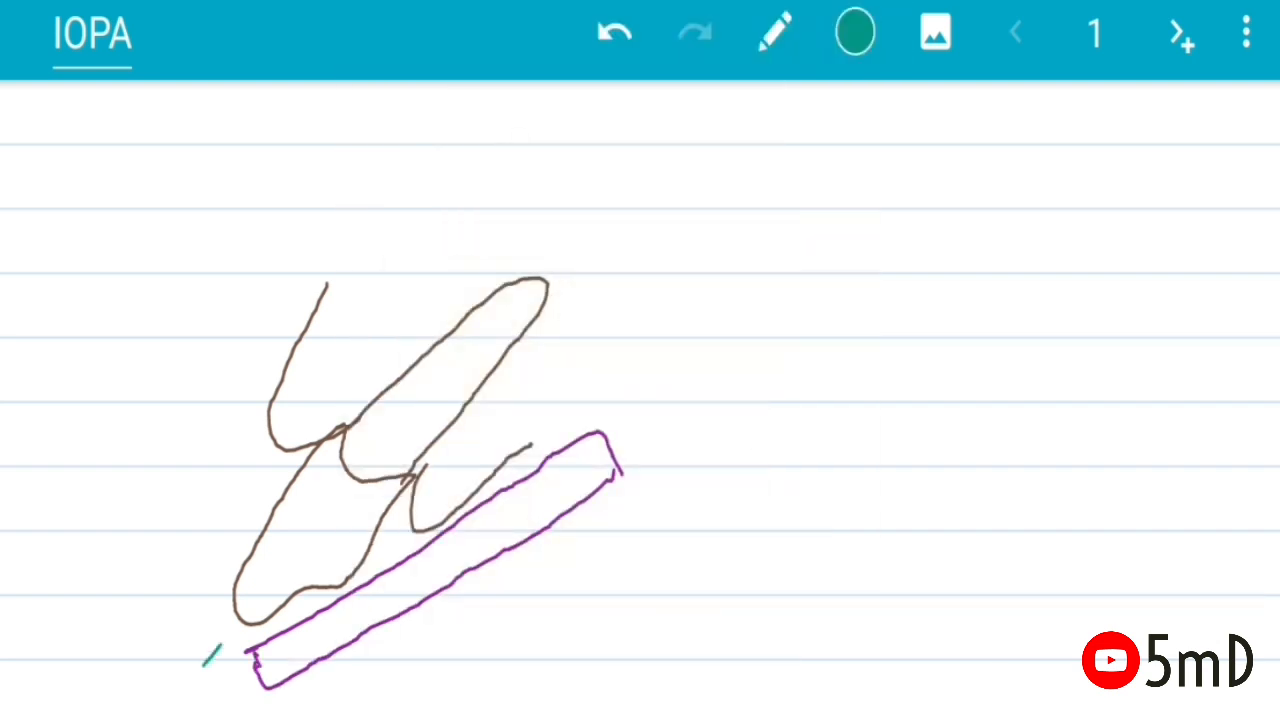
drag(204, 664, 644, 178)
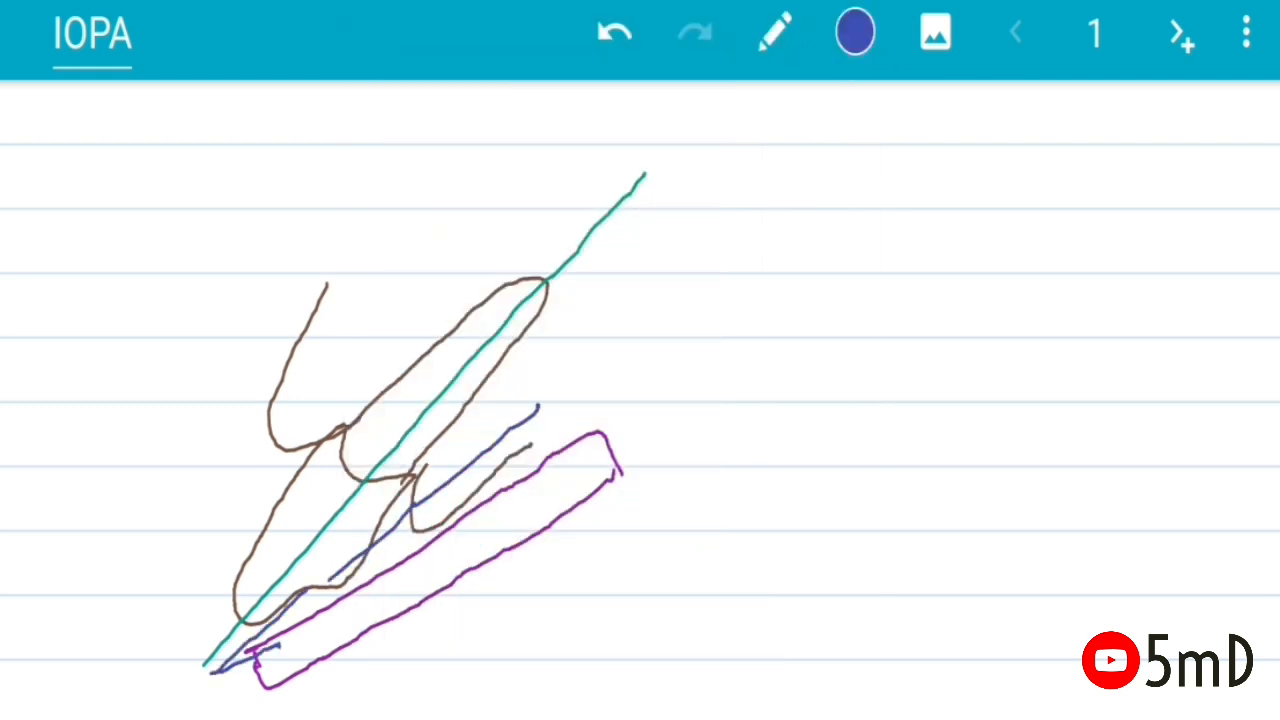
click(614, 32)
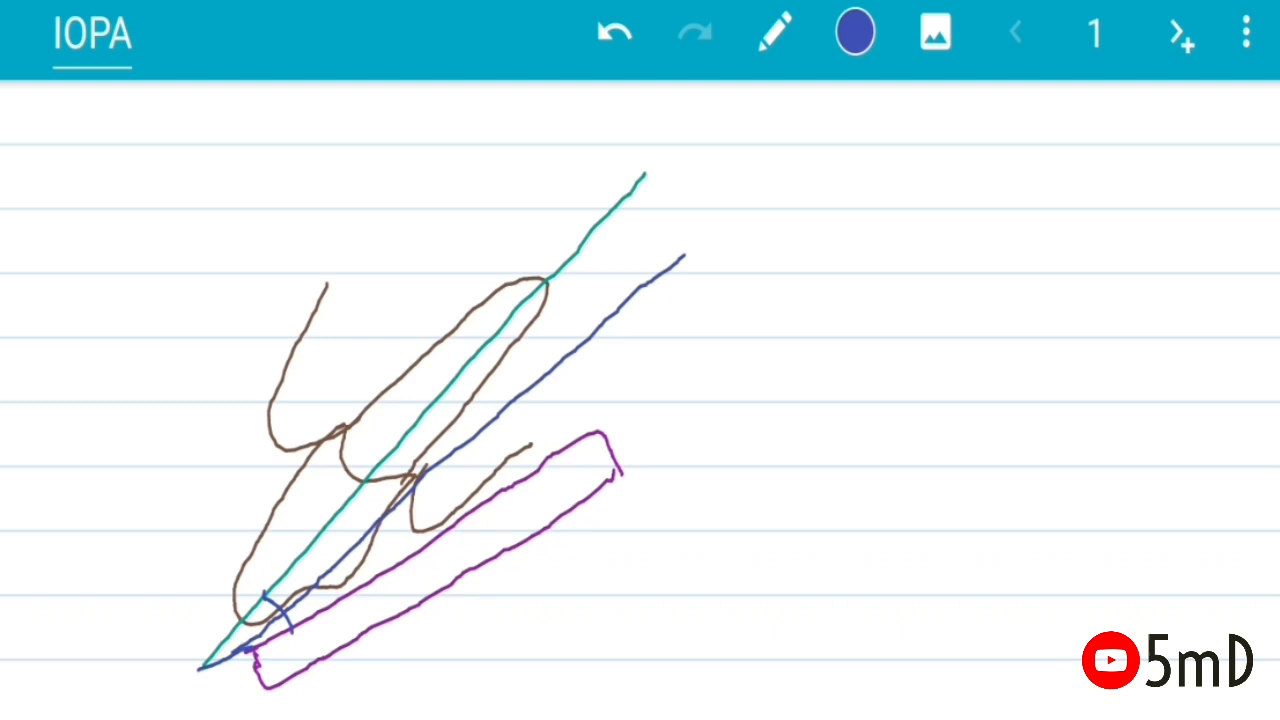
click(856, 32)
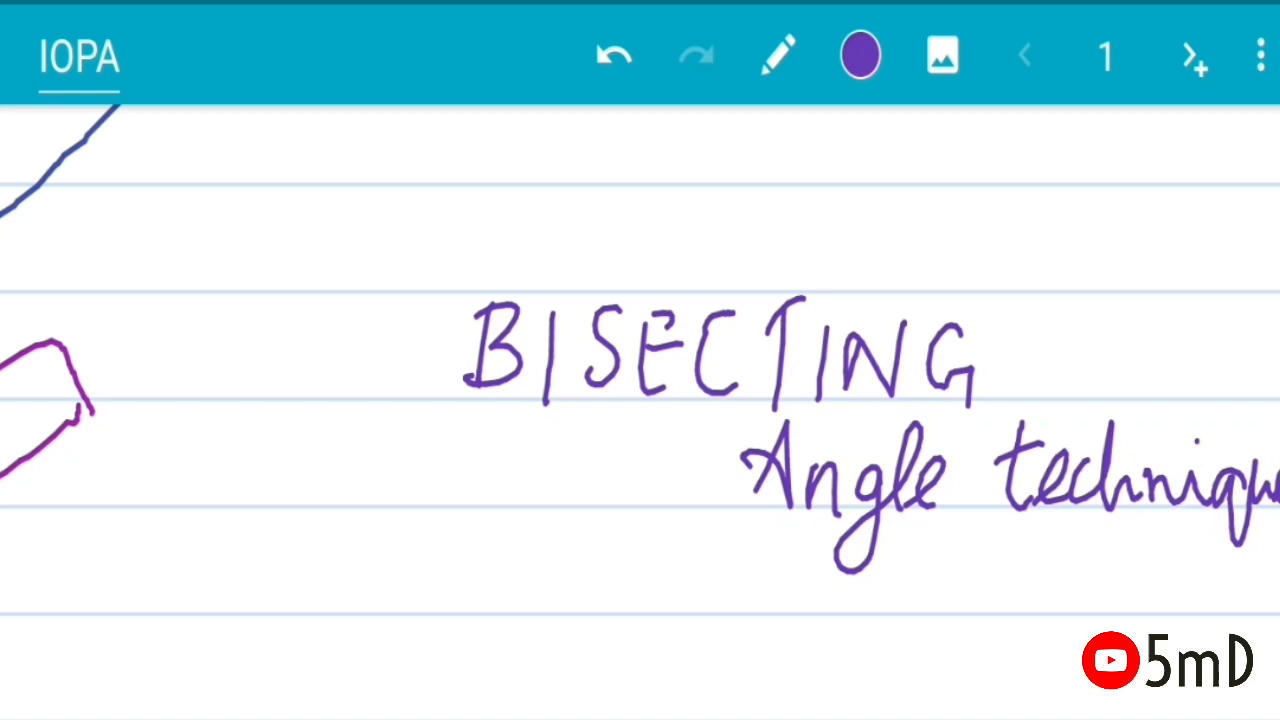
Step: Add the pink receptor label and extra strokes to the tooth diagram
click(860, 56)
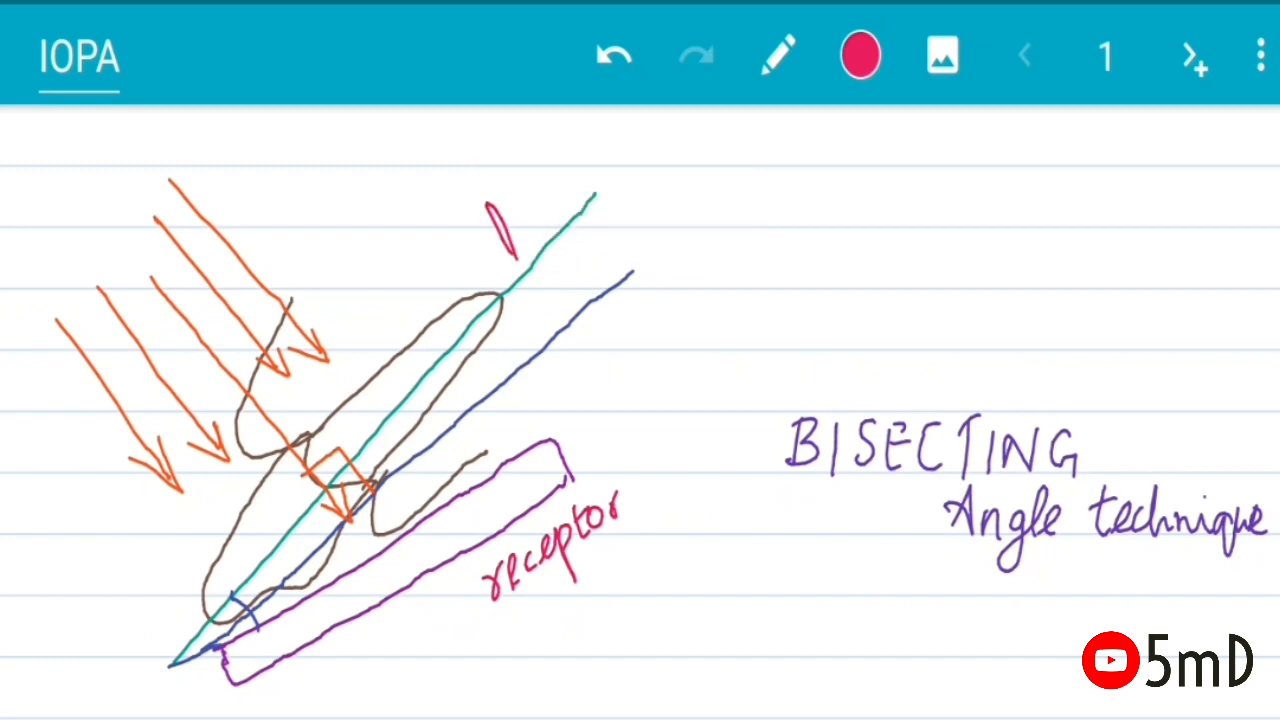
drag(490, 230, 690, 130)
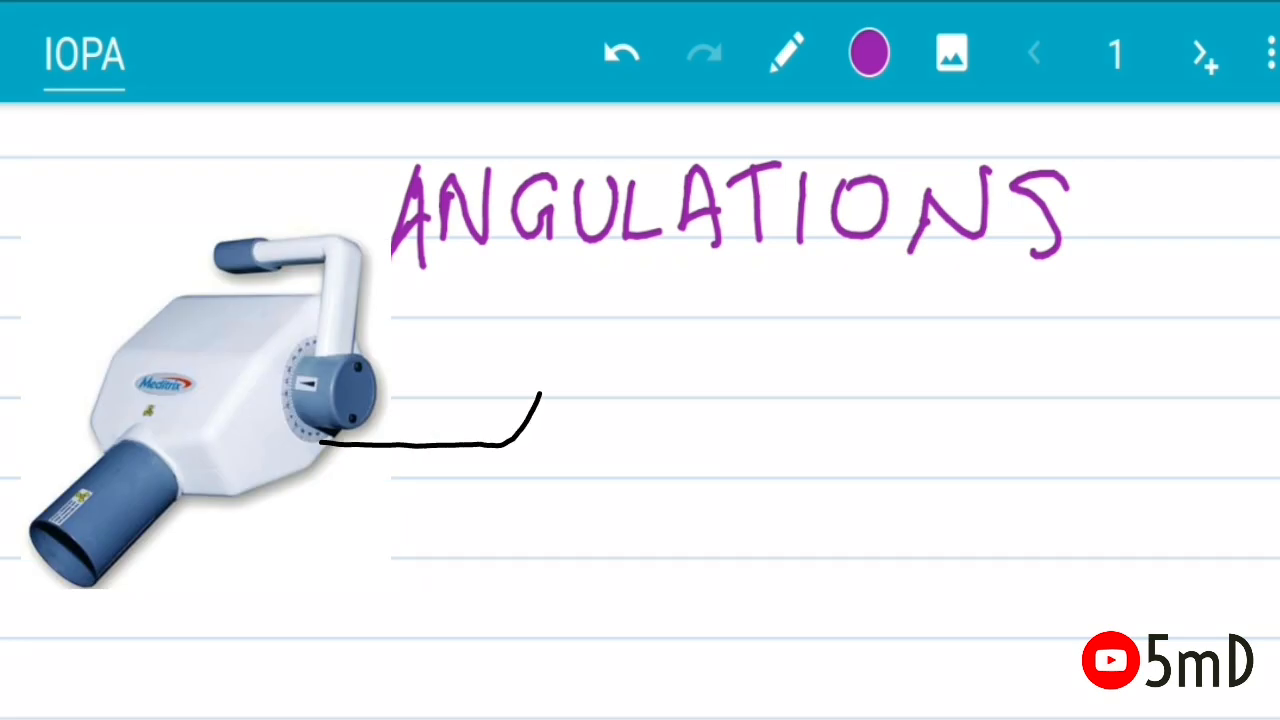
Step: Draw an arrow to the heading, then clear the machine picture and arrow
drag(540, 410, 540, 280)
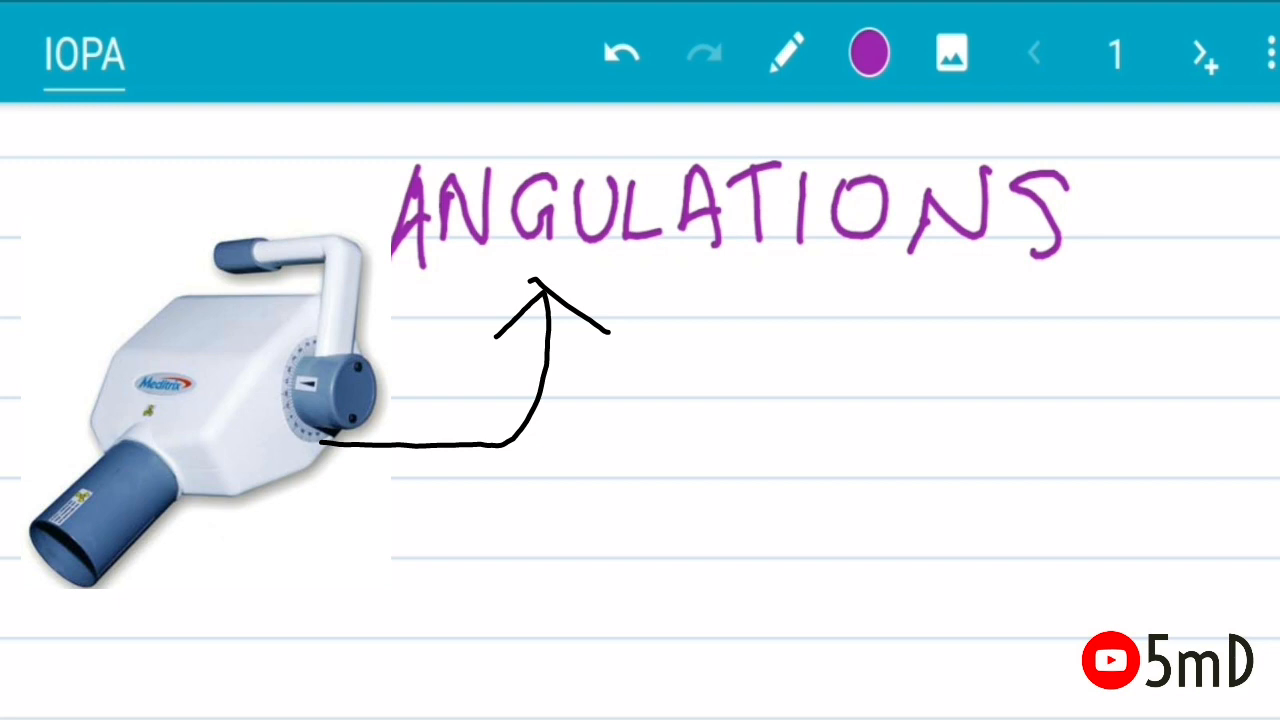
click(620, 52)
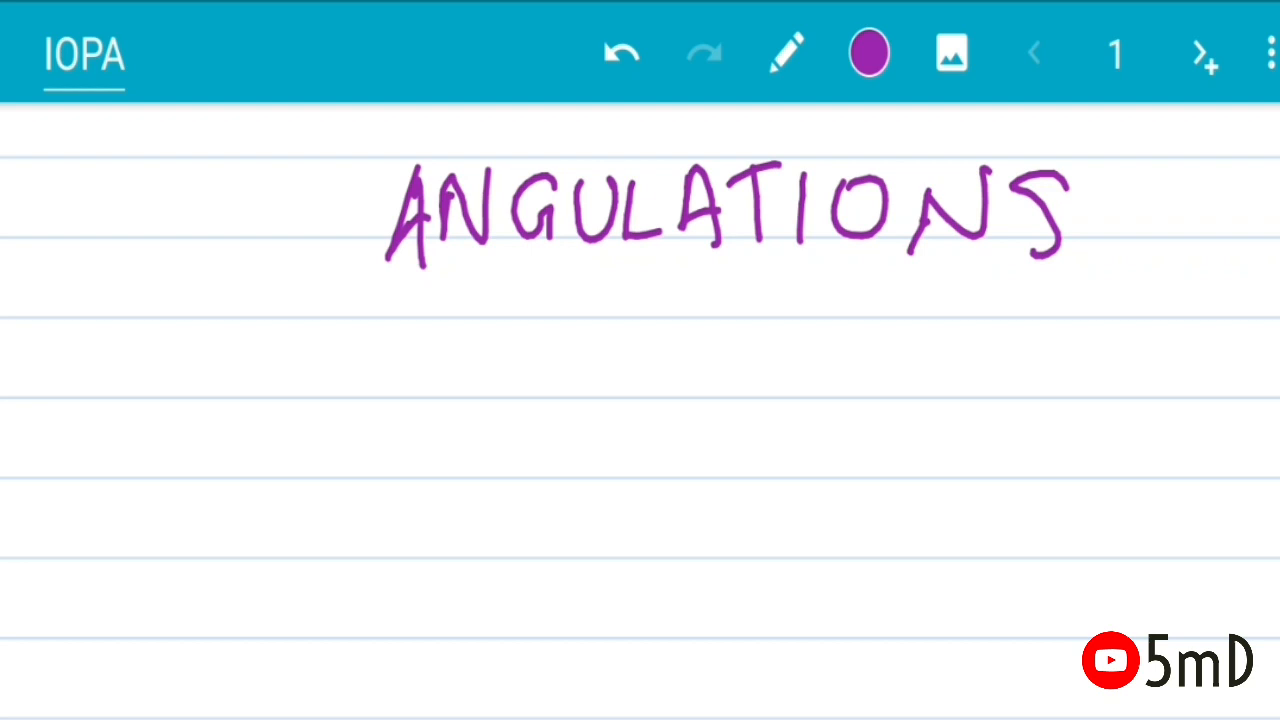
drag(50, 300, 36, 430)
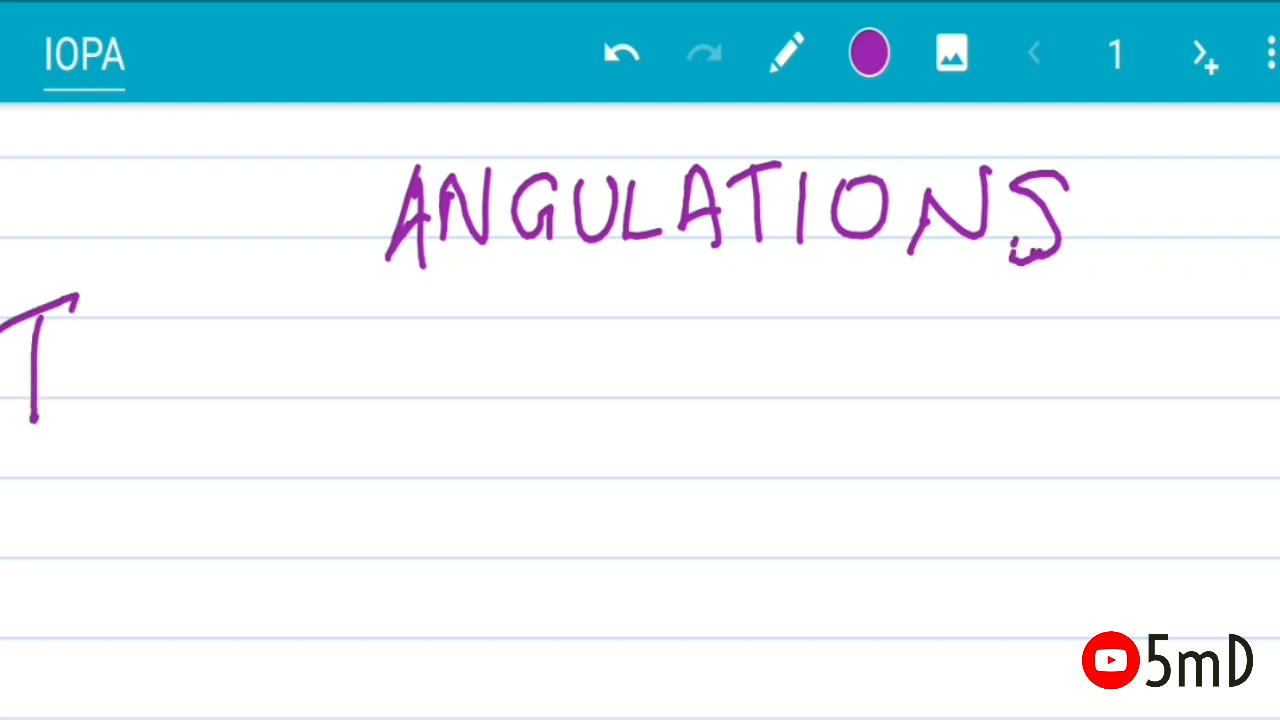
Step: Write Incisors, Canines, Premolars and Molars in purple, then switch to black ink
drag(50, 350, 340, 400)
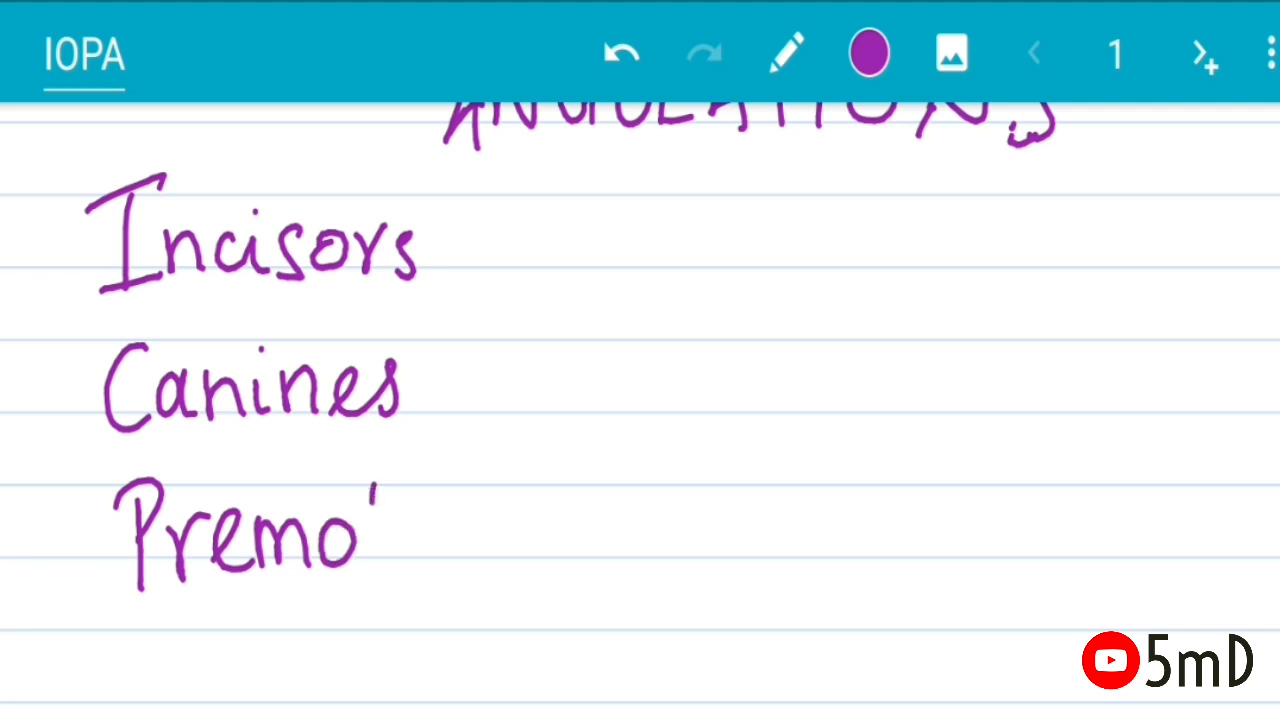
text(lars)
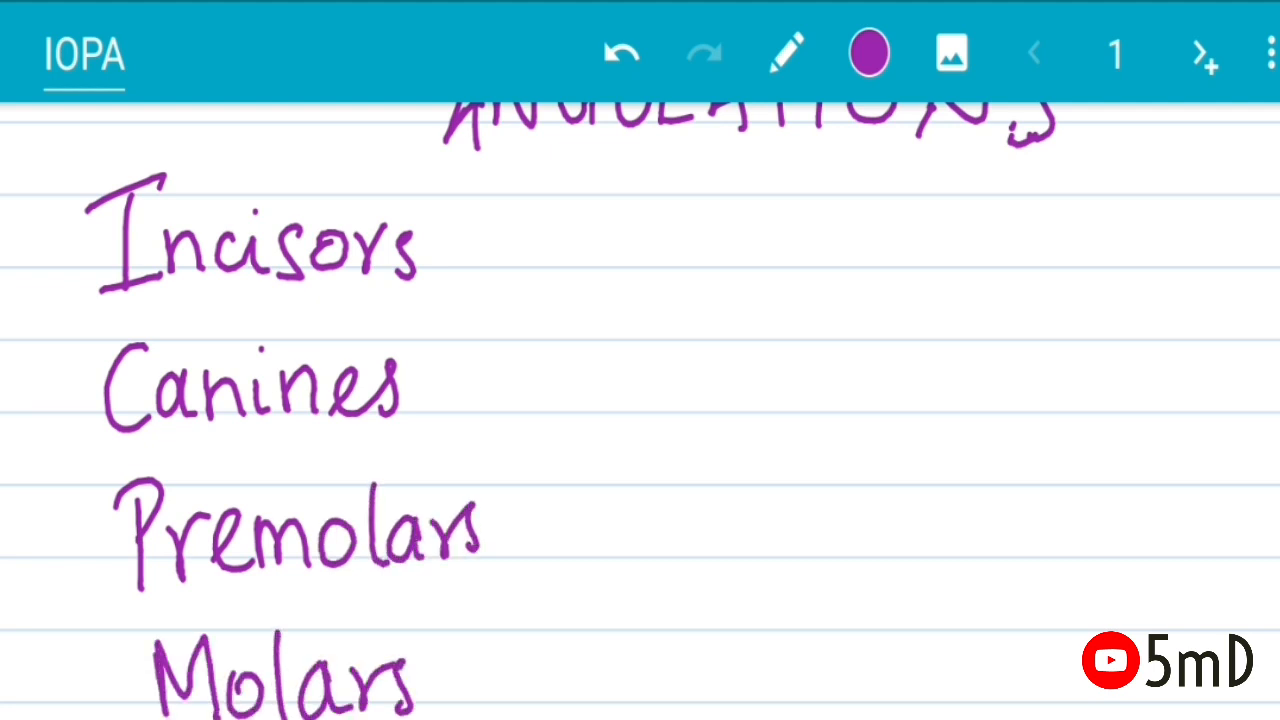
click(868, 52)
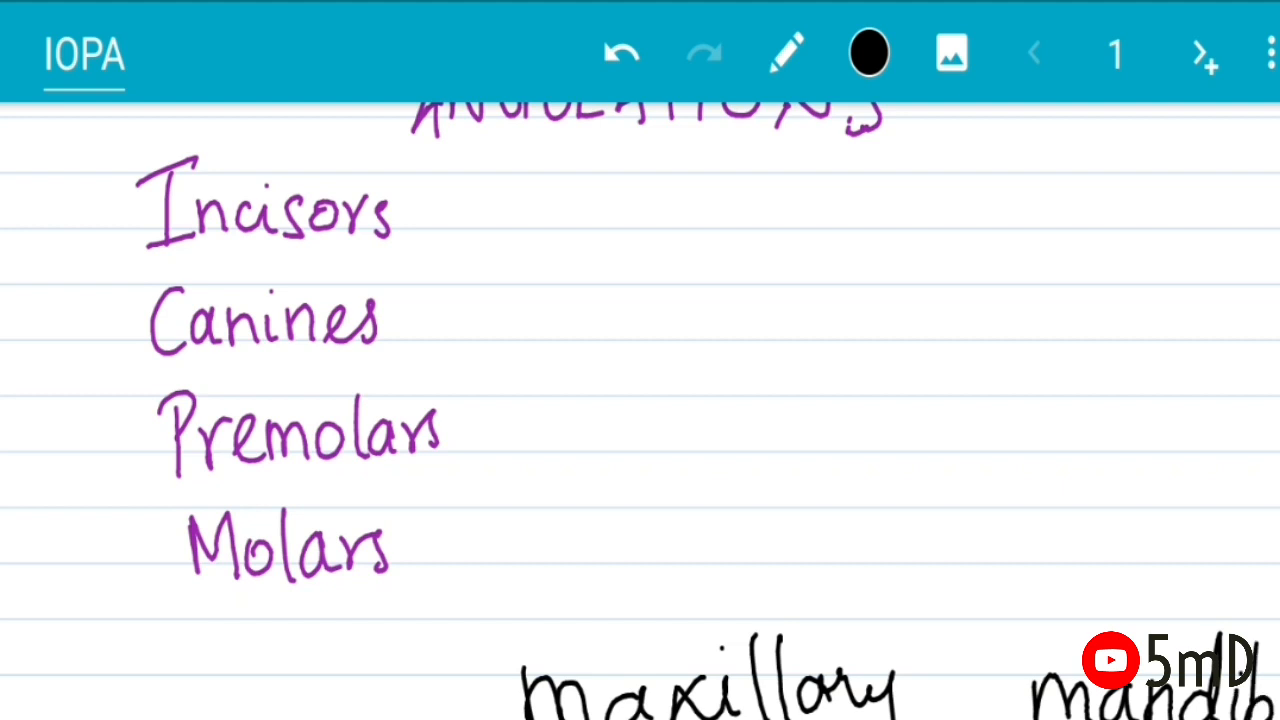
Step: Draw the black horizontal rule and vertical divider, then switch to blue ink
drag(176, 620, 1270, 596)
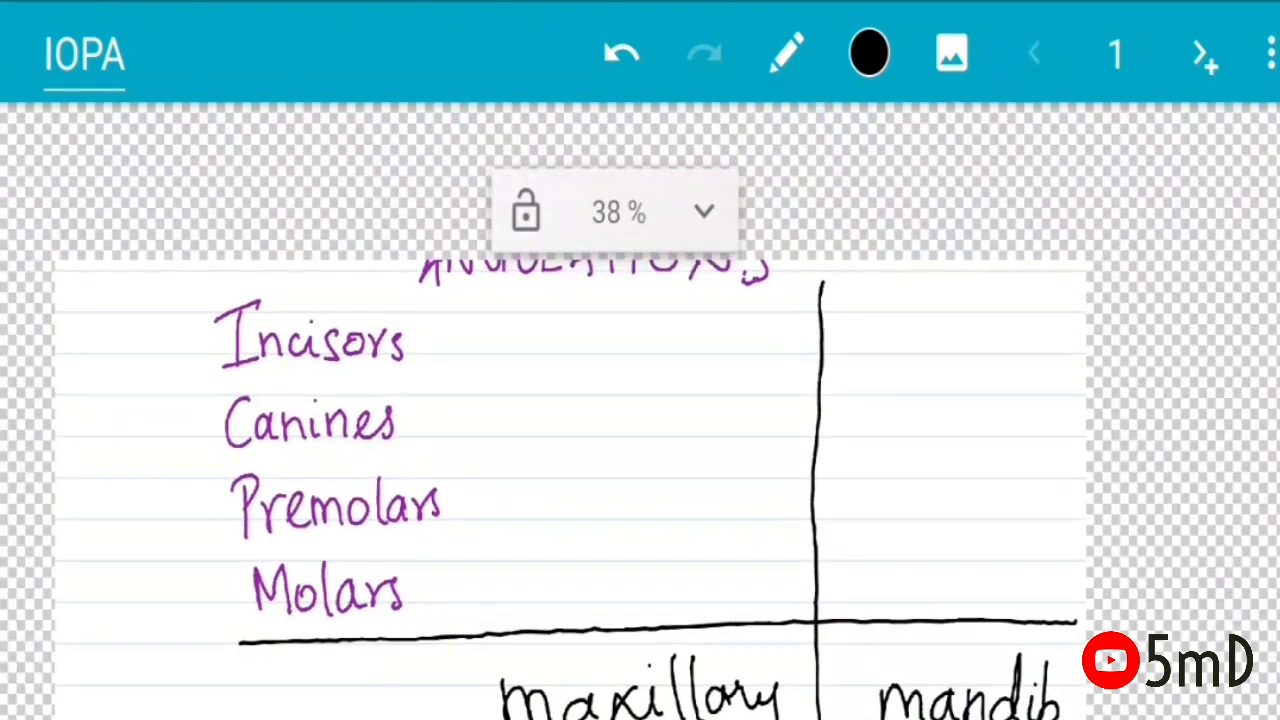
click(868, 52)
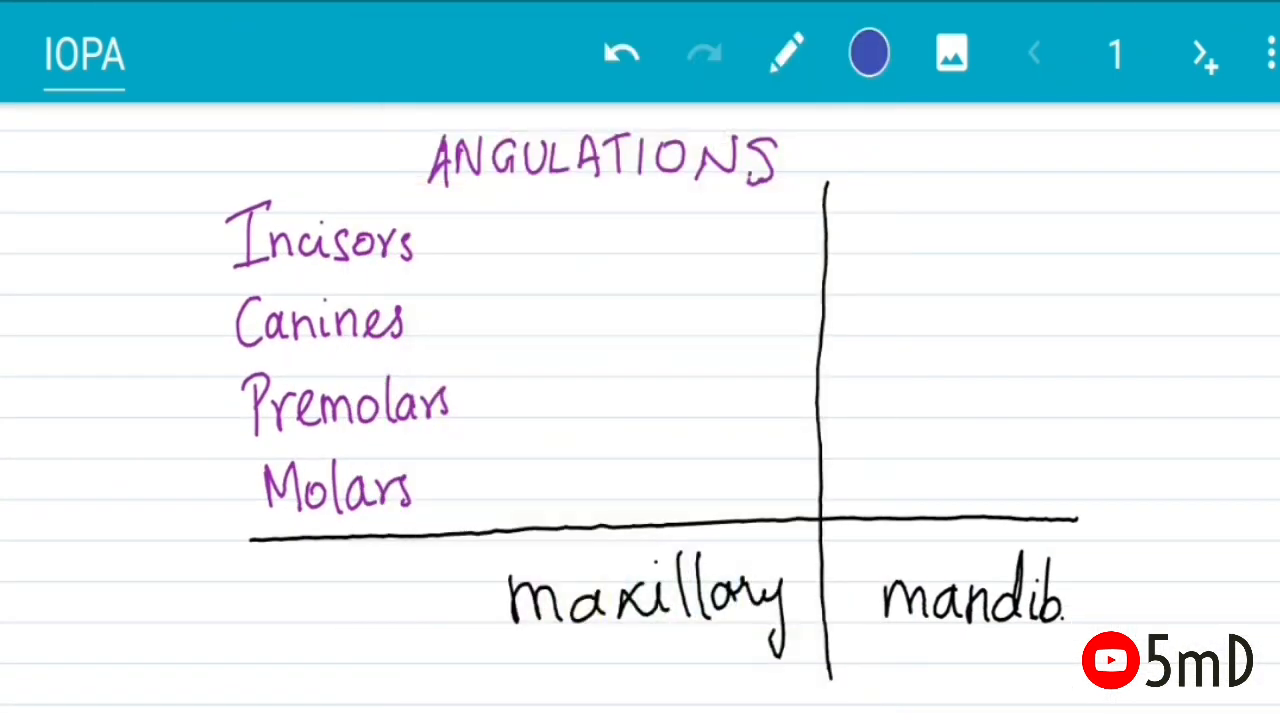
Step: Write −15, −20, −10 and −5 down the mandibular column in blue
drag(870, 480, 980, 476)
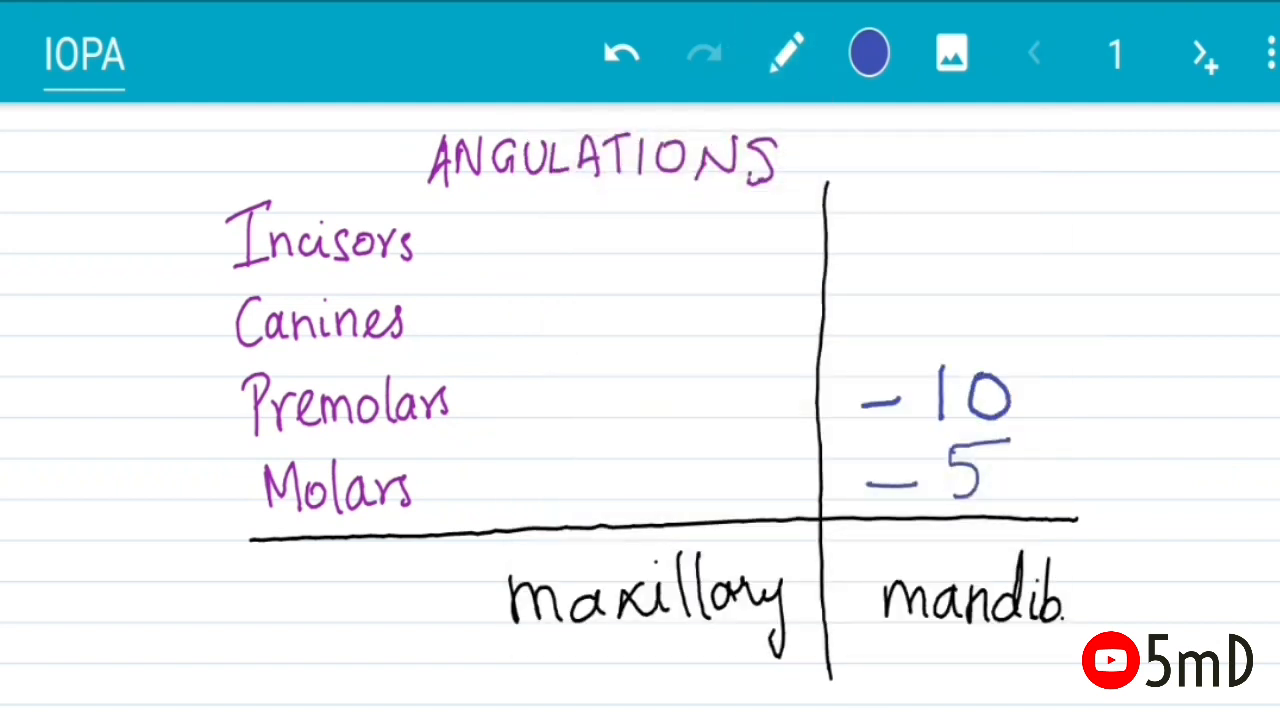
drag(864, 232, 910, 232)
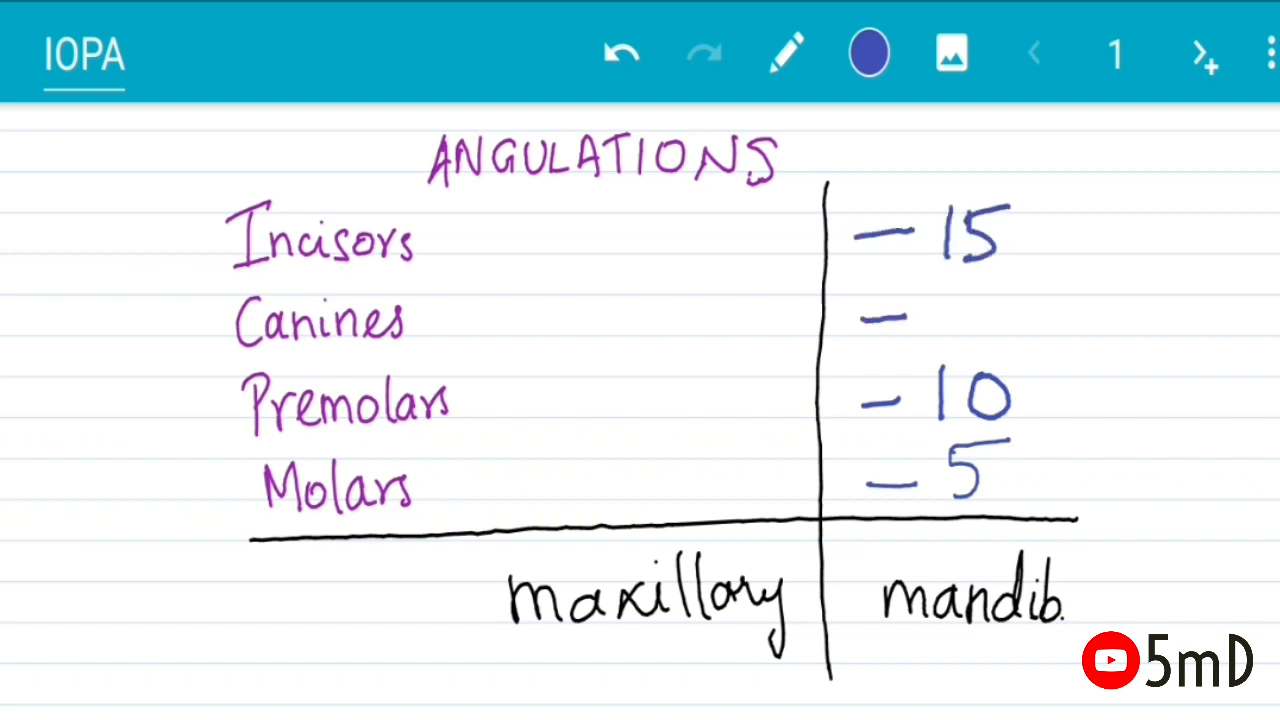
text(20)
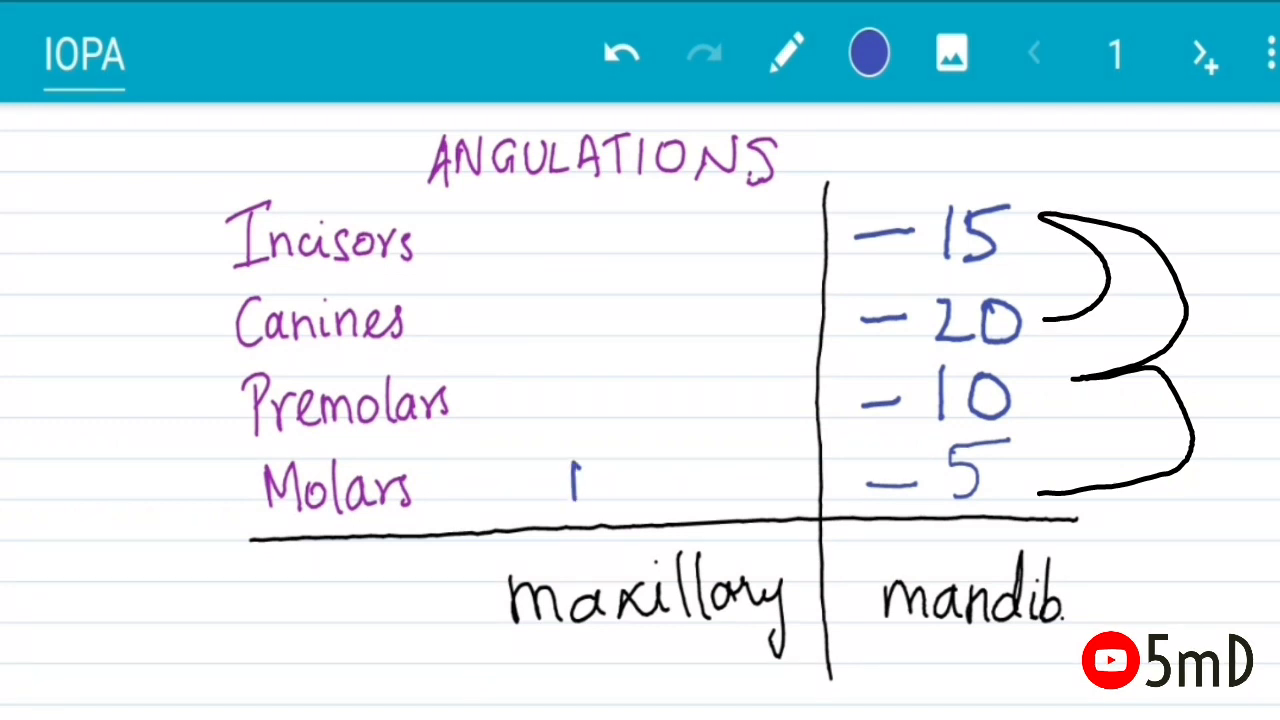
Step: Write +40, +45, +30 and +20 down the maxillary column in blue
drag(560, 490, 700, 490)
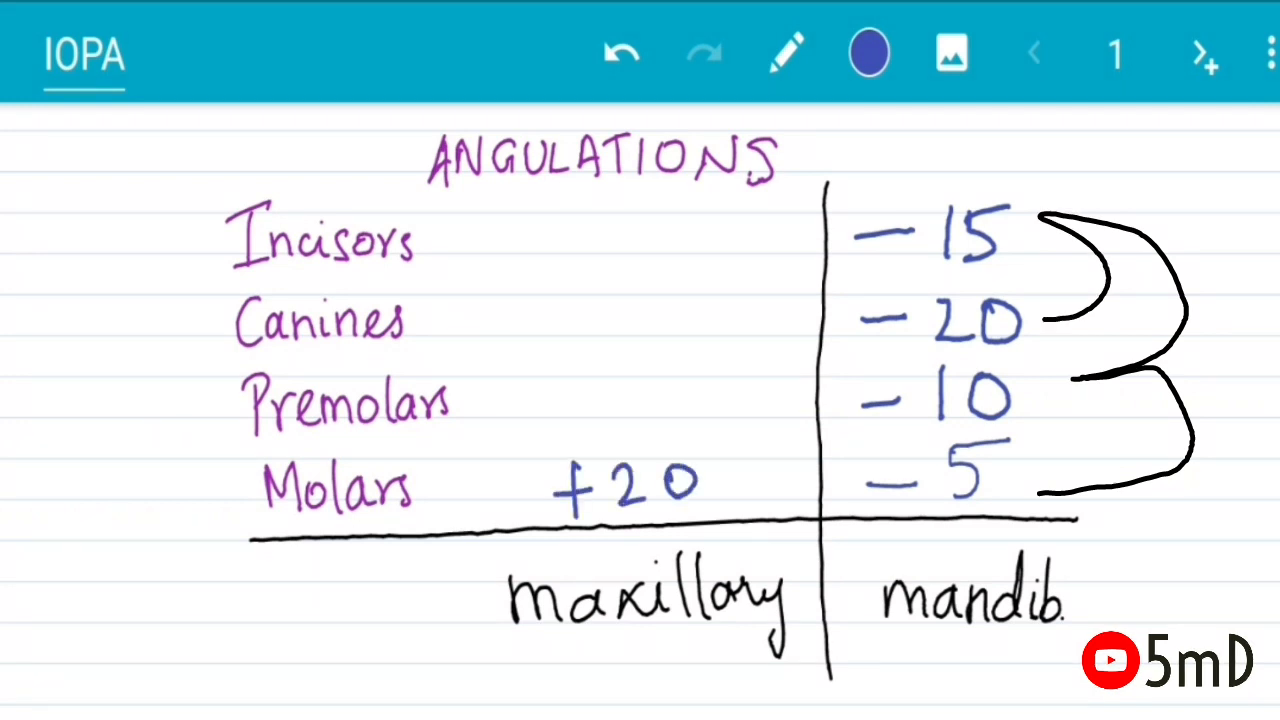
click(620, 52)
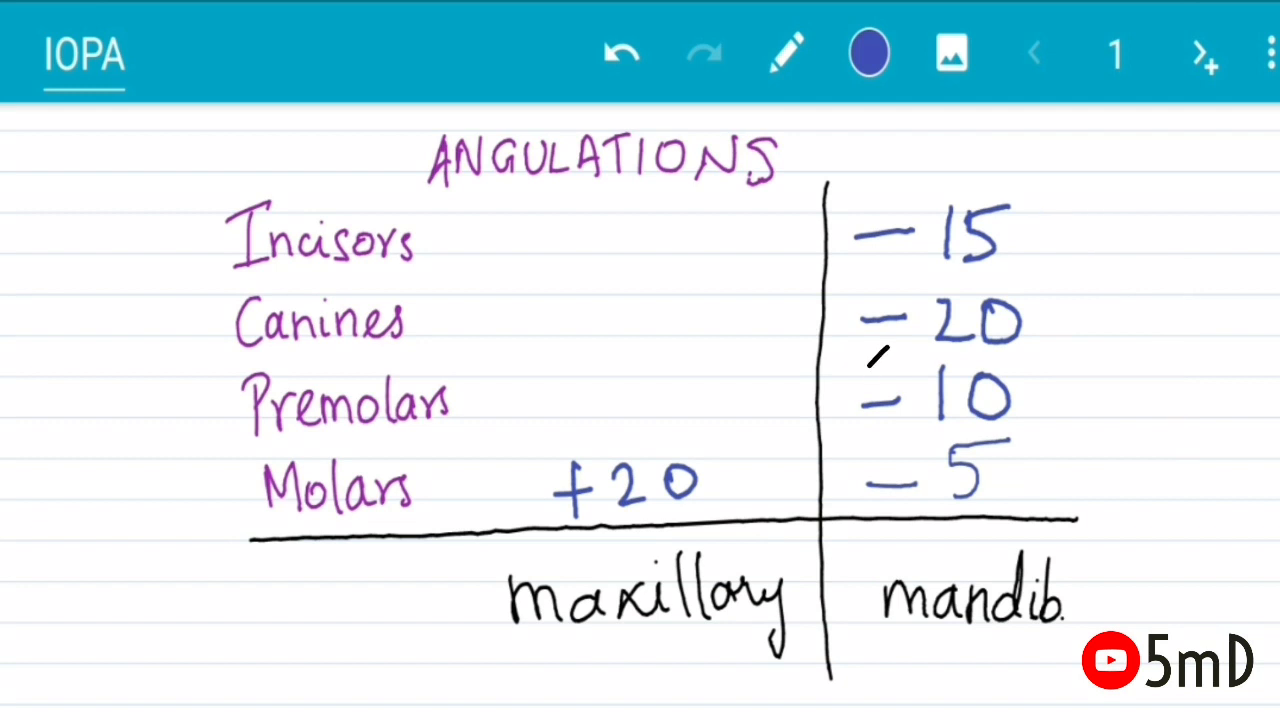
drag(890, 350, 710, 480)
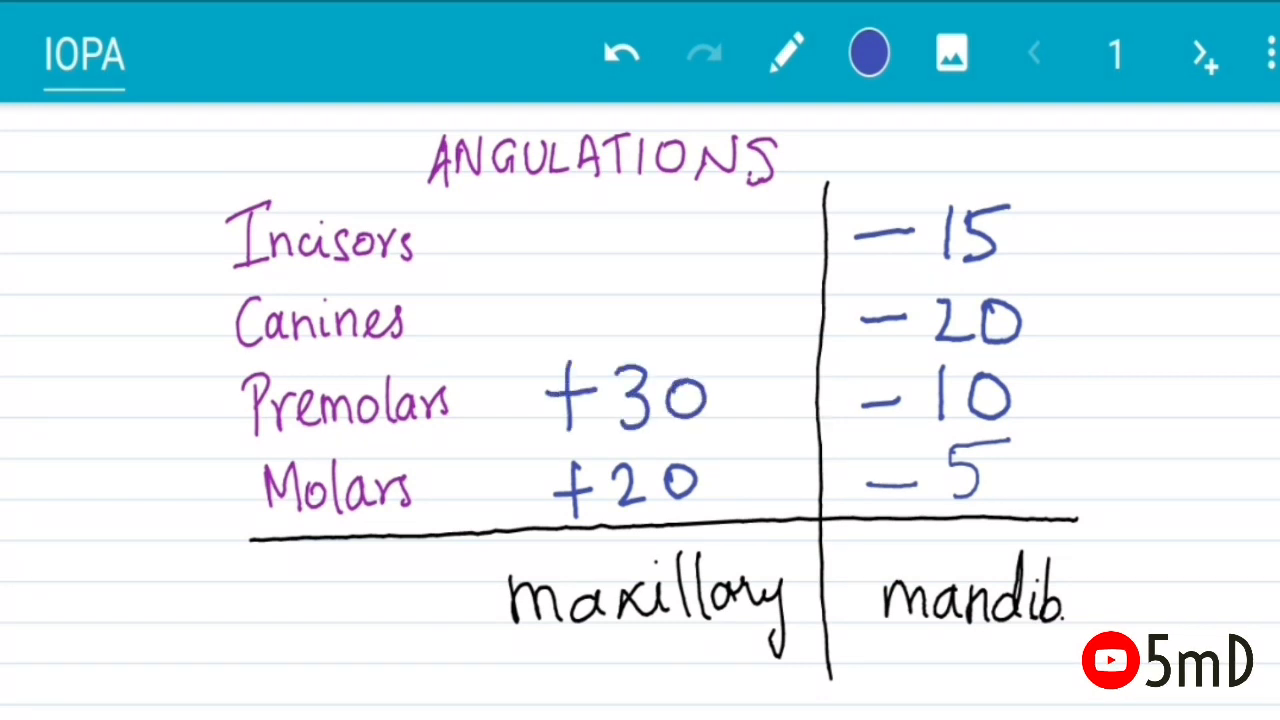
text(+40)
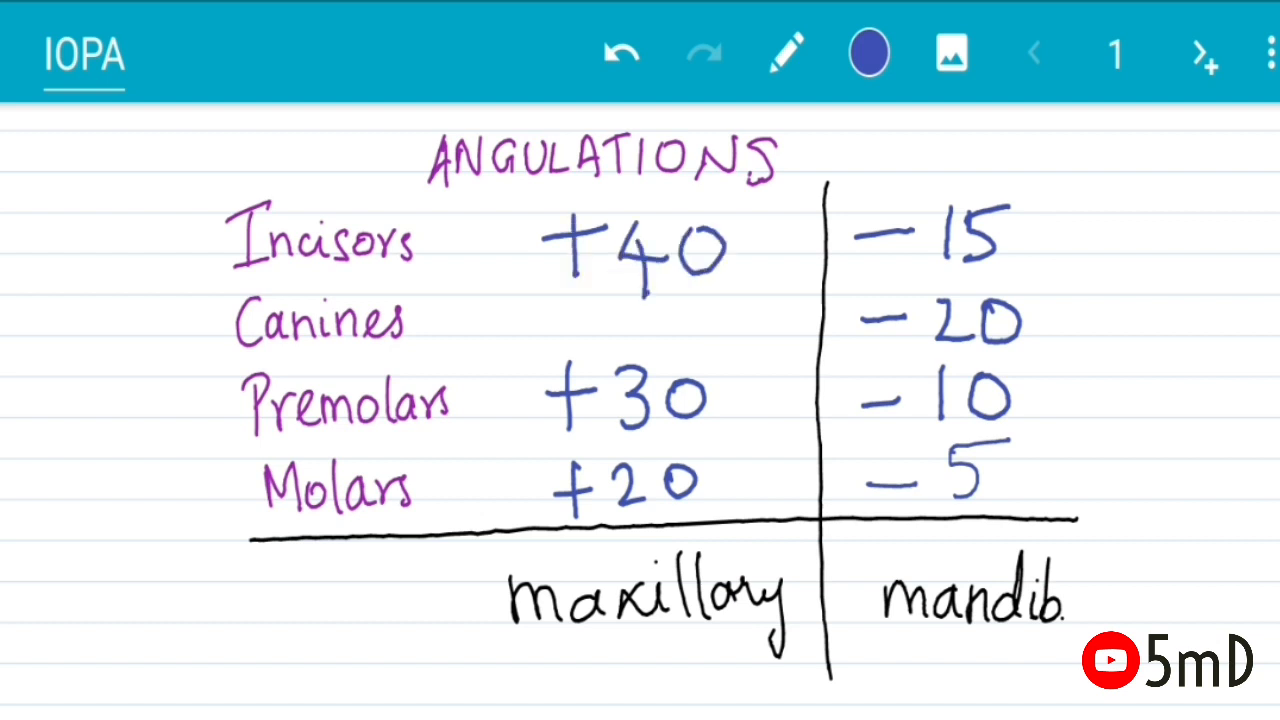
drag(556, 340, 710, 320)
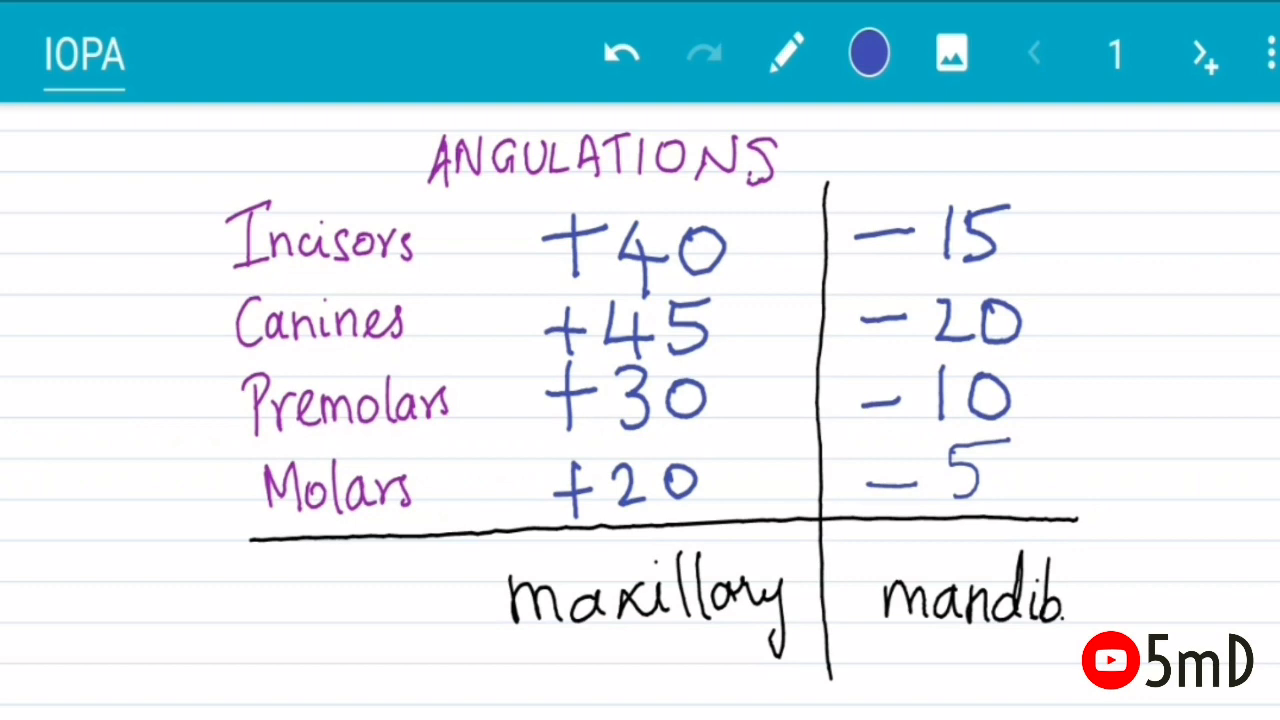
scroll(up, 3)
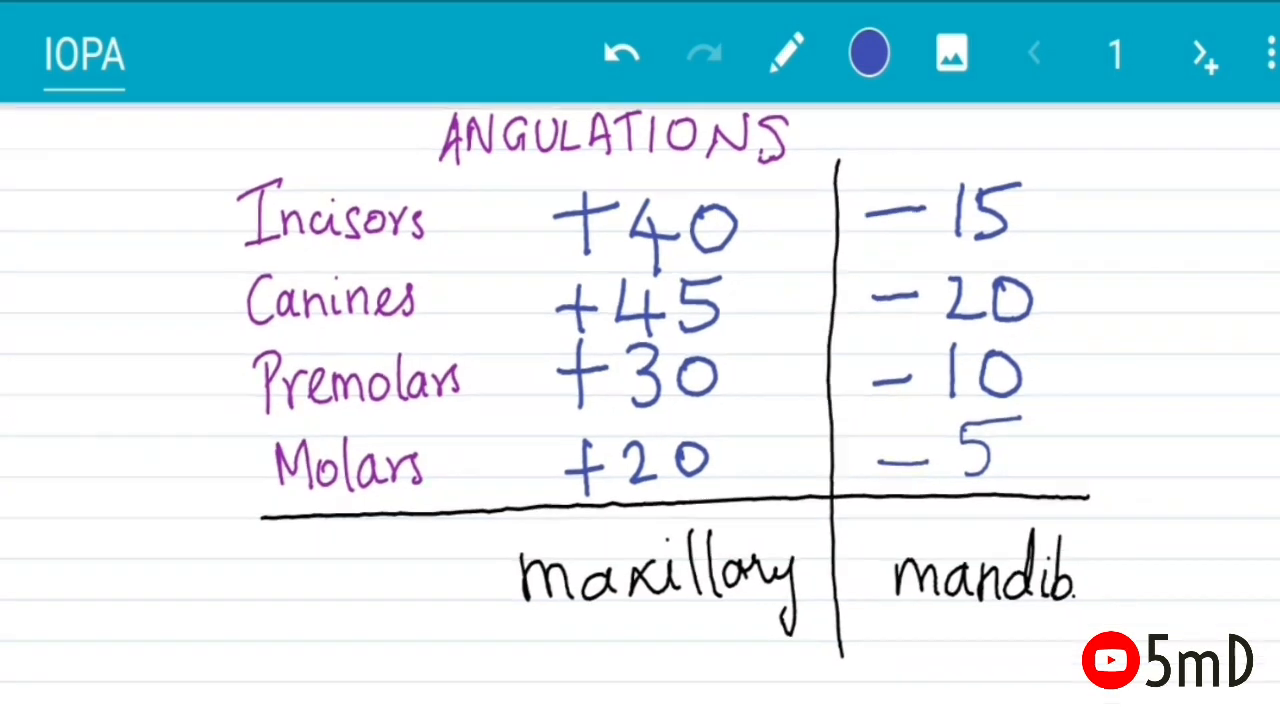